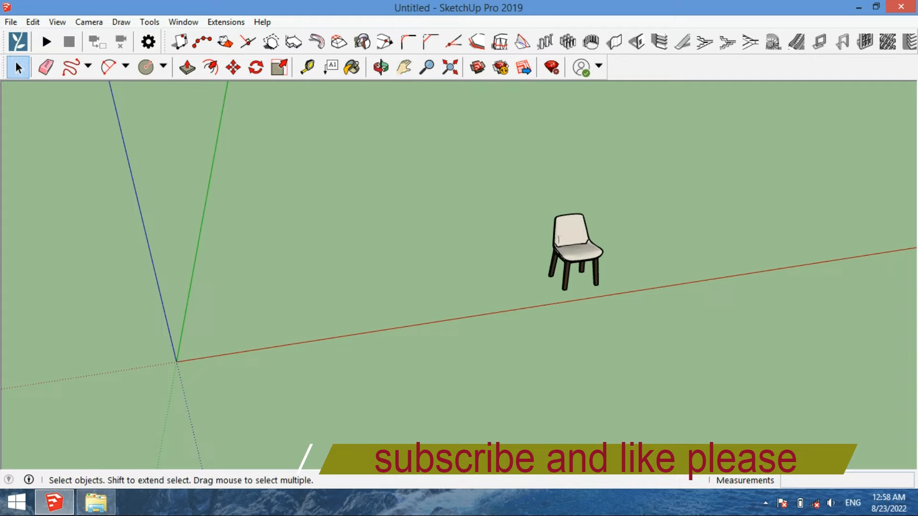
# Select the chair component with the Select tool
pyautogui.click(179, 41)
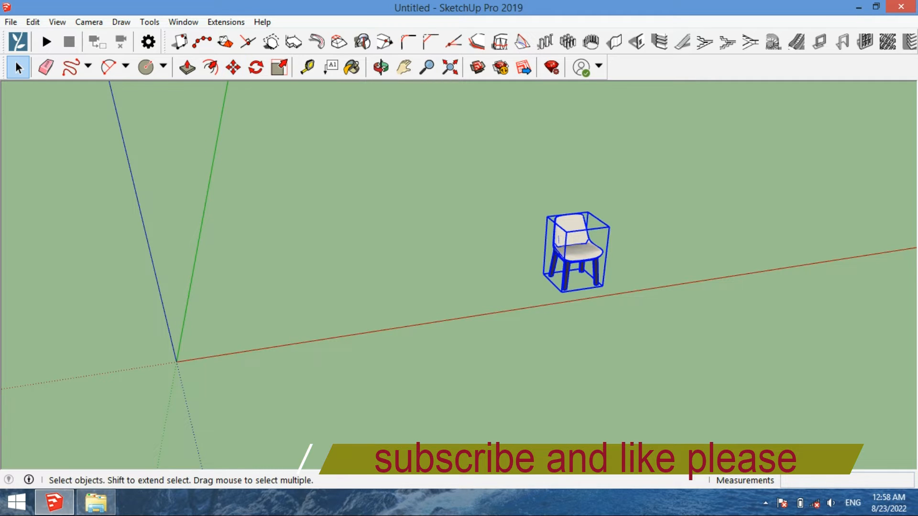
# Move the chair farther back along the red axis and orbit the view slightly
pyautogui.click(233, 67)
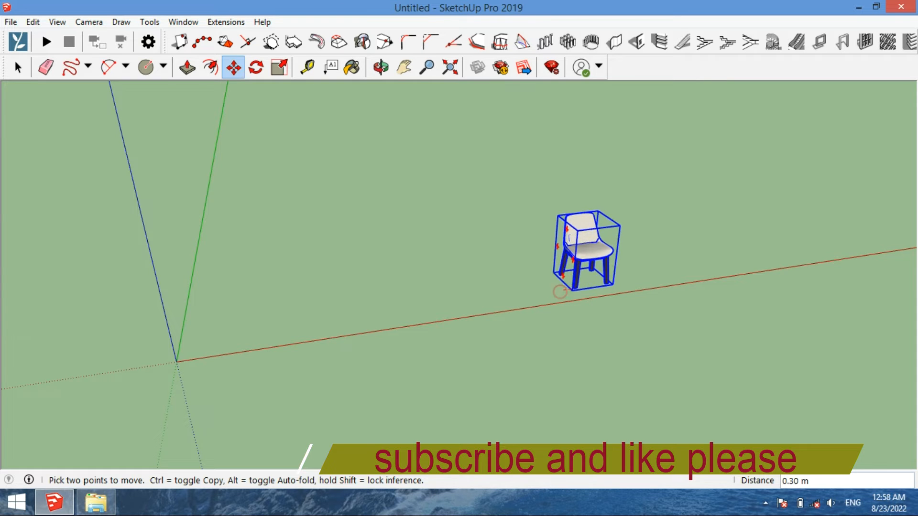
pyautogui.moveTo(585, 252); pyautogui.dragTo(670, 240)
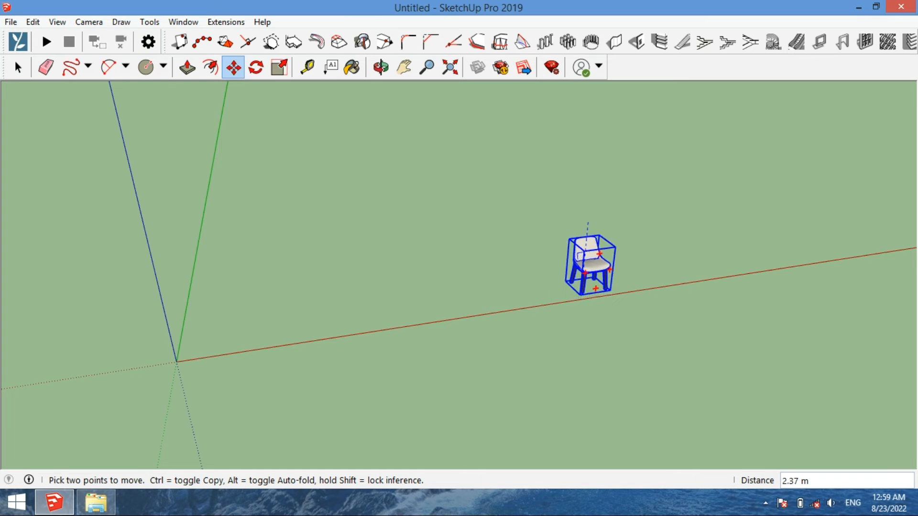
pyautogui.click(379, 67)
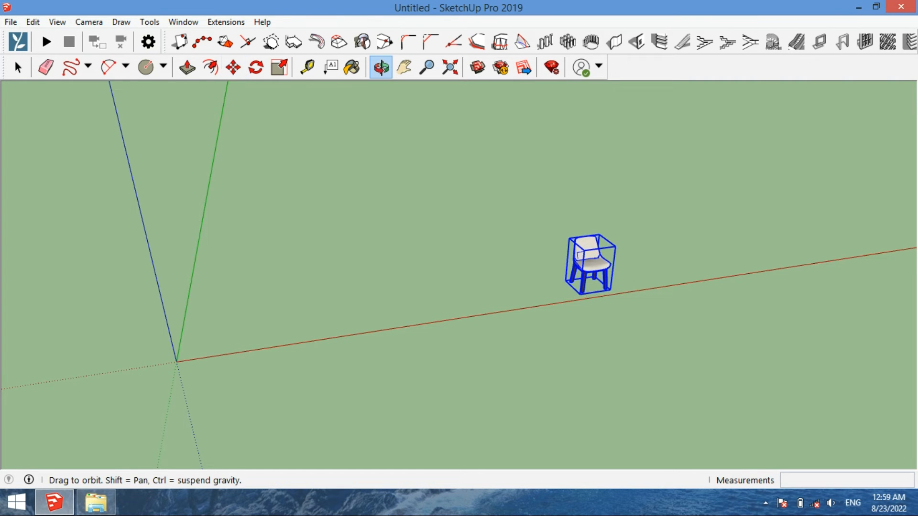
pyautogui.click(232, 66)
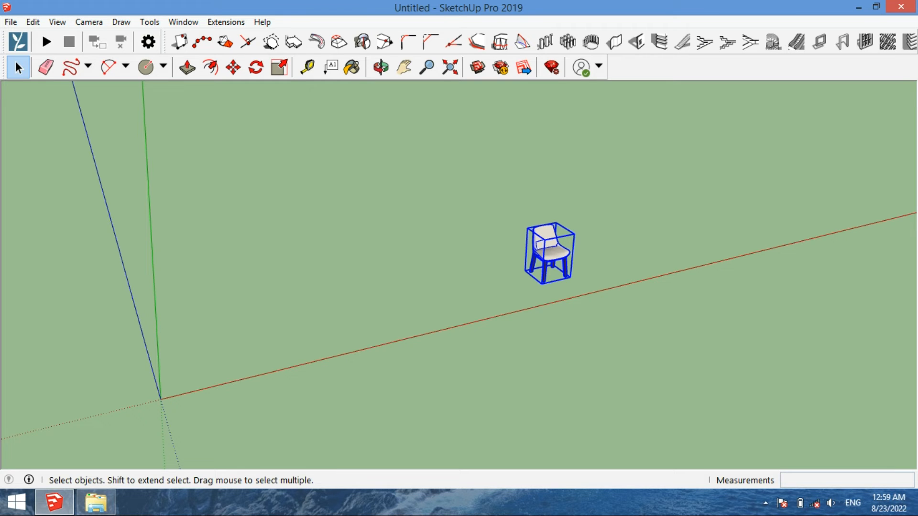
# Move-copy the chair along the axis into a row of four evenly spaced chairs
pyautogui.click(233, 67)
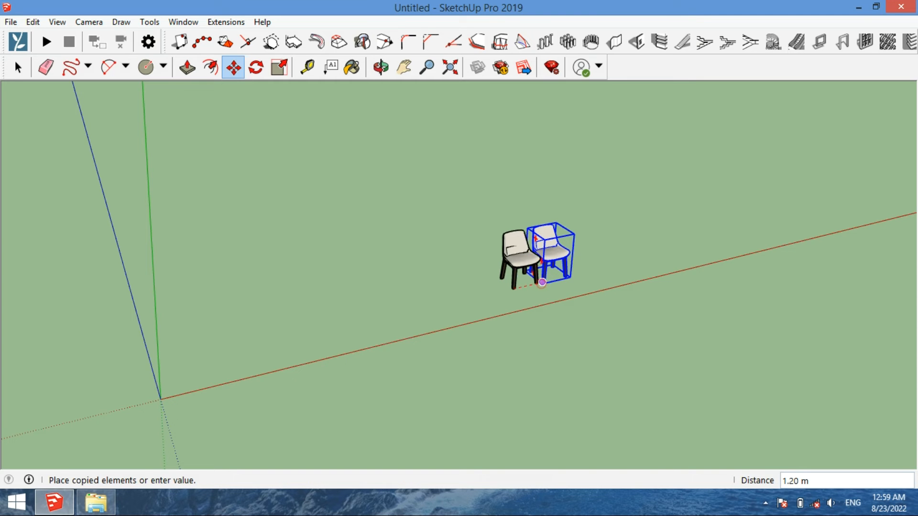
pyautogui.moveTo(541, 282); pyautogui.dragTo(472, 298)
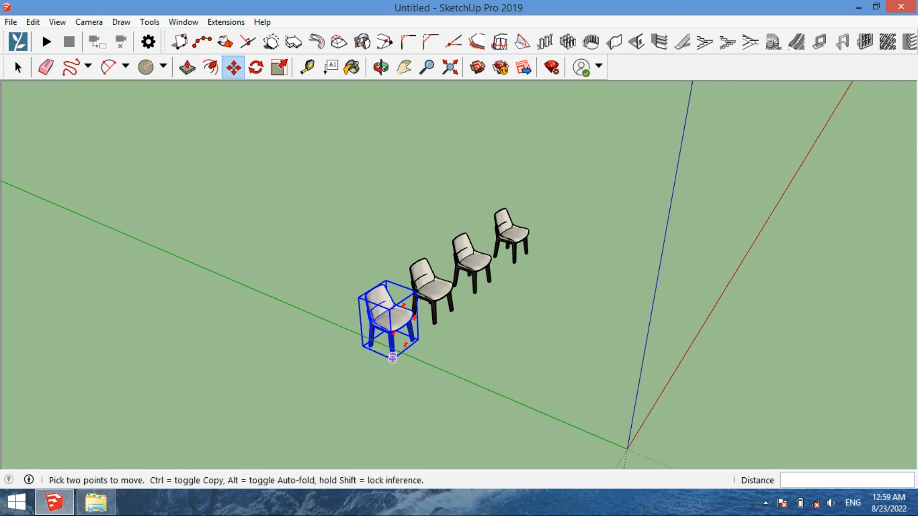
pyautogui.moveTo(392, 357)
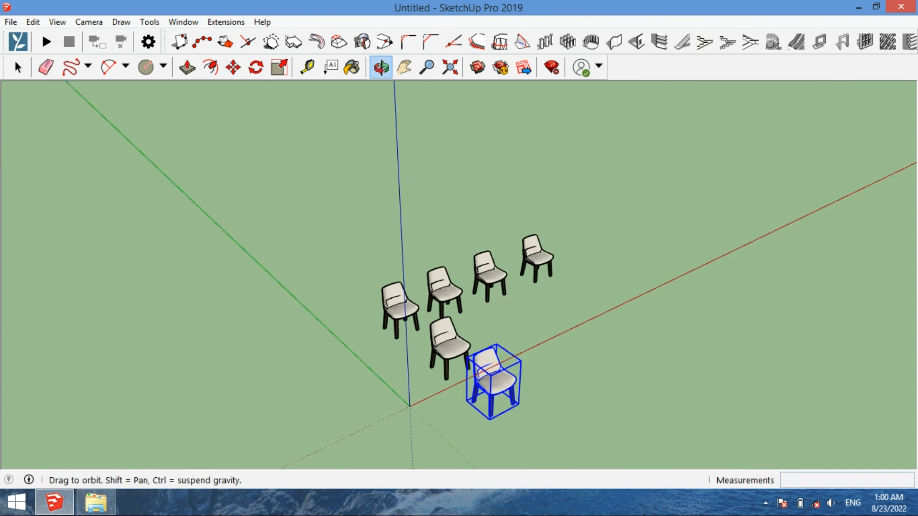
# Move-copy a chair forward to begin a second row of two chairs
pyautogui.click(232, 67)
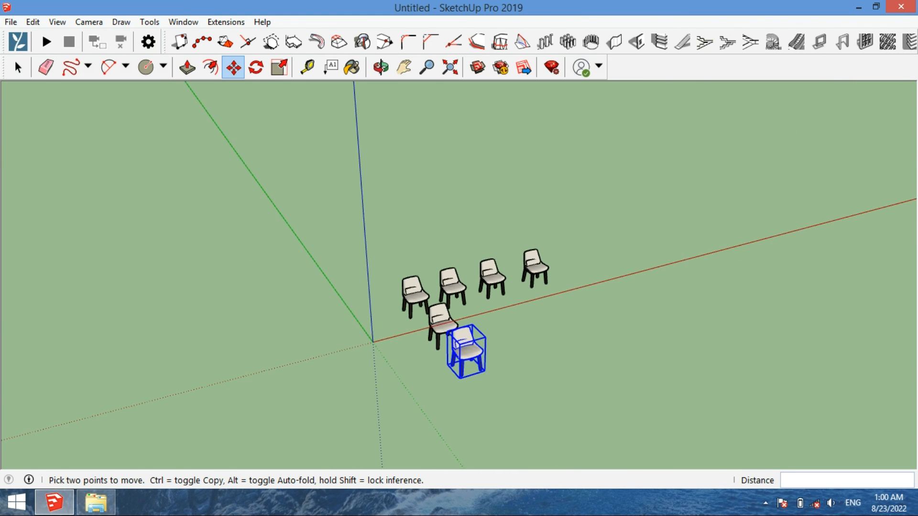